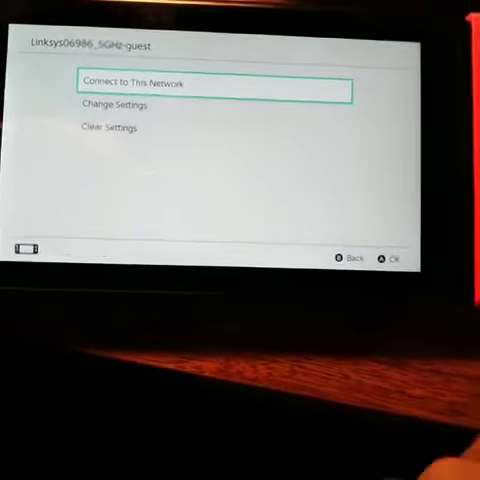
- Connect to the Linksys06986_5GHz-guest network and start the internet connection test
click(200, 84)
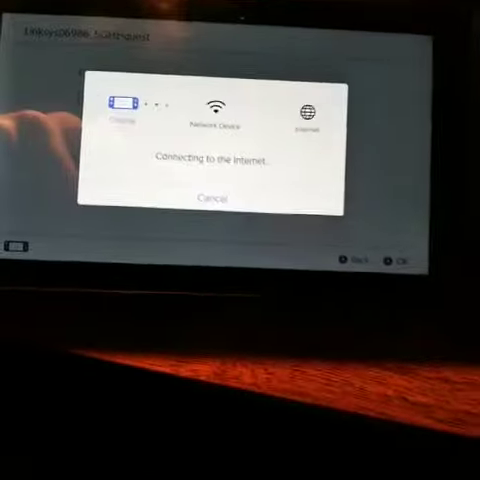